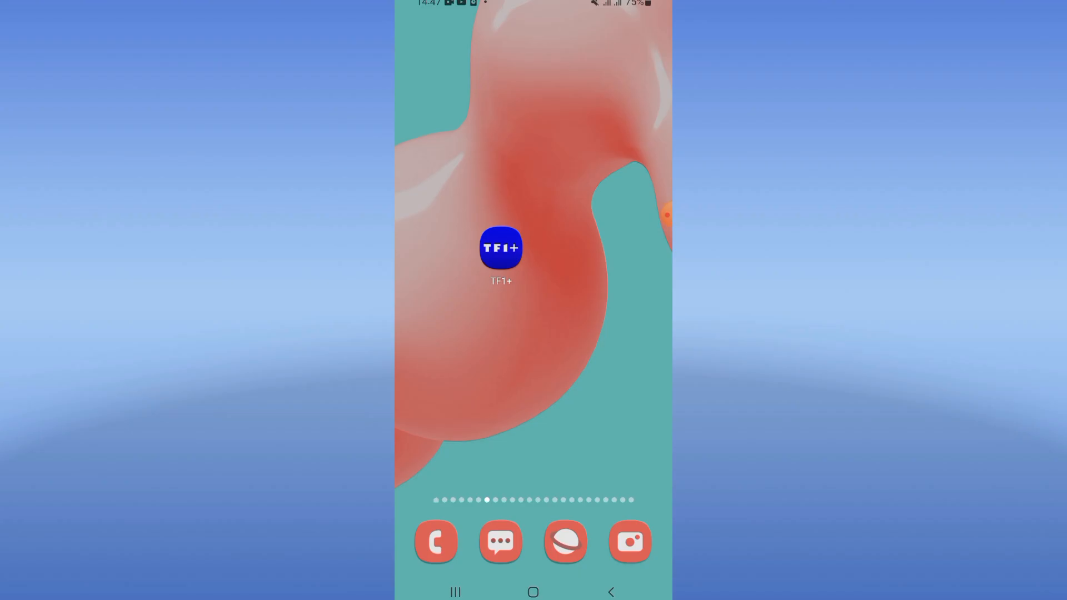
Clear the TF1+ cache from its Storage page, then request Force stop from App info
{"action": "scroll", "scroll_direction": "up", "scroll_amount": 3}
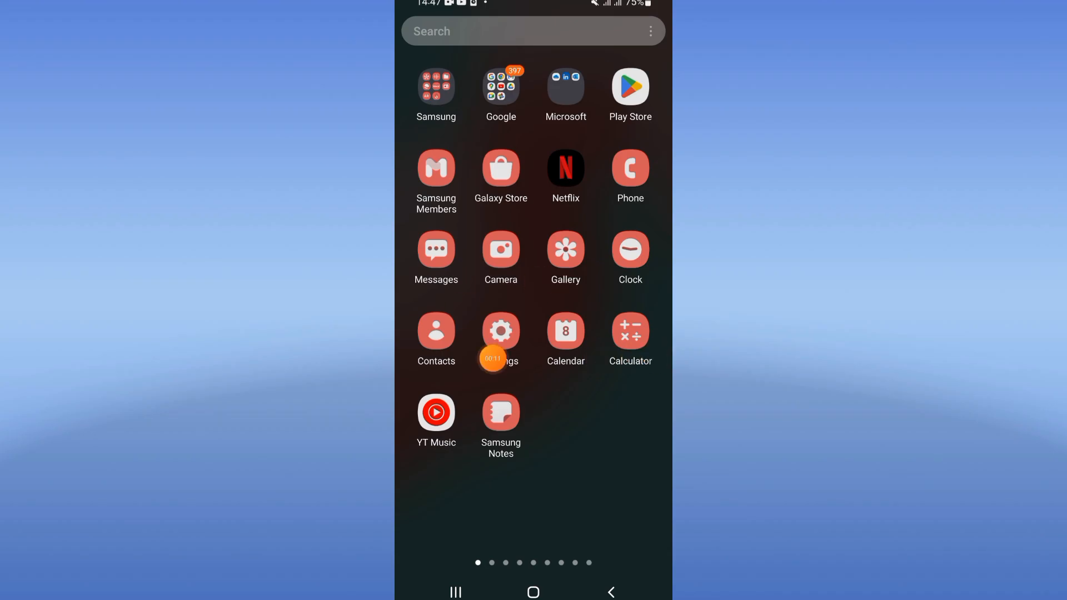
{"action": "left_click", "coordinate": [500, 330]}
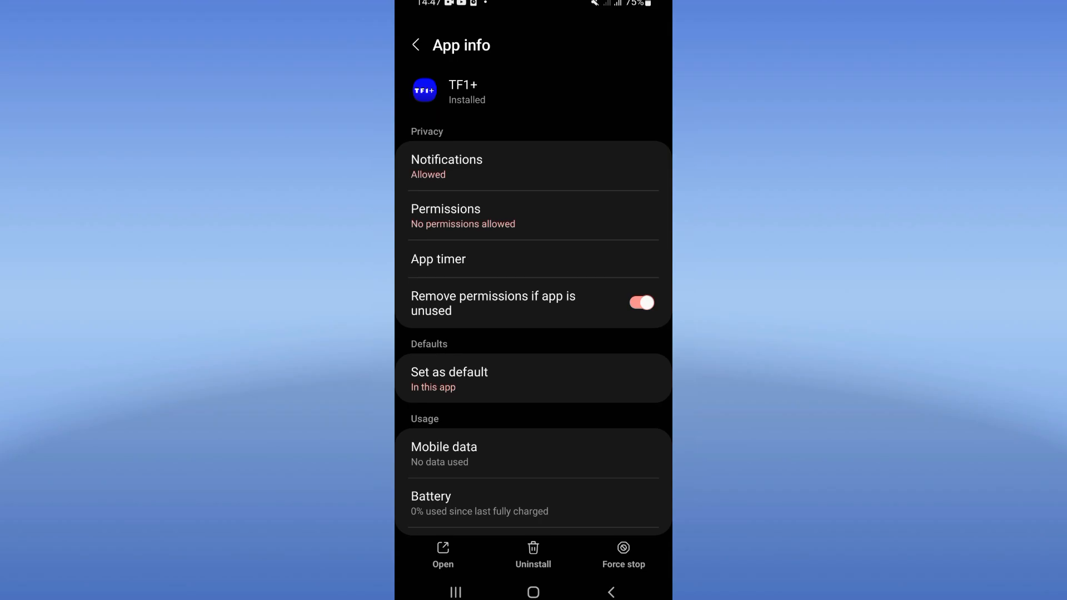
{"action": "scroll", "scroll_direction": "down", "scroll_amount": 3}
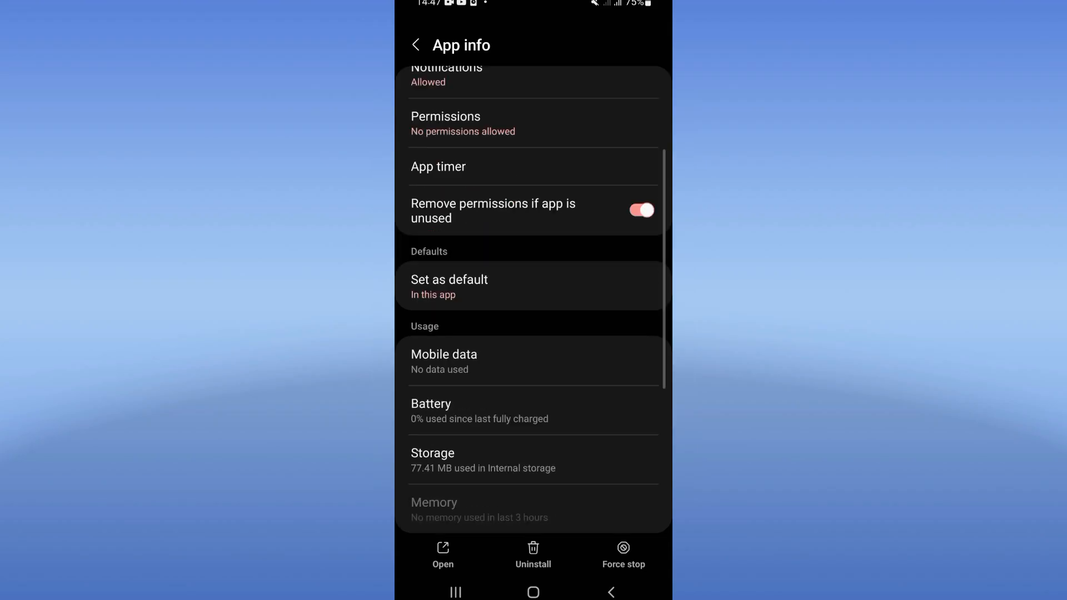
{"action": "left_click", "coordinate": [433, 461]}
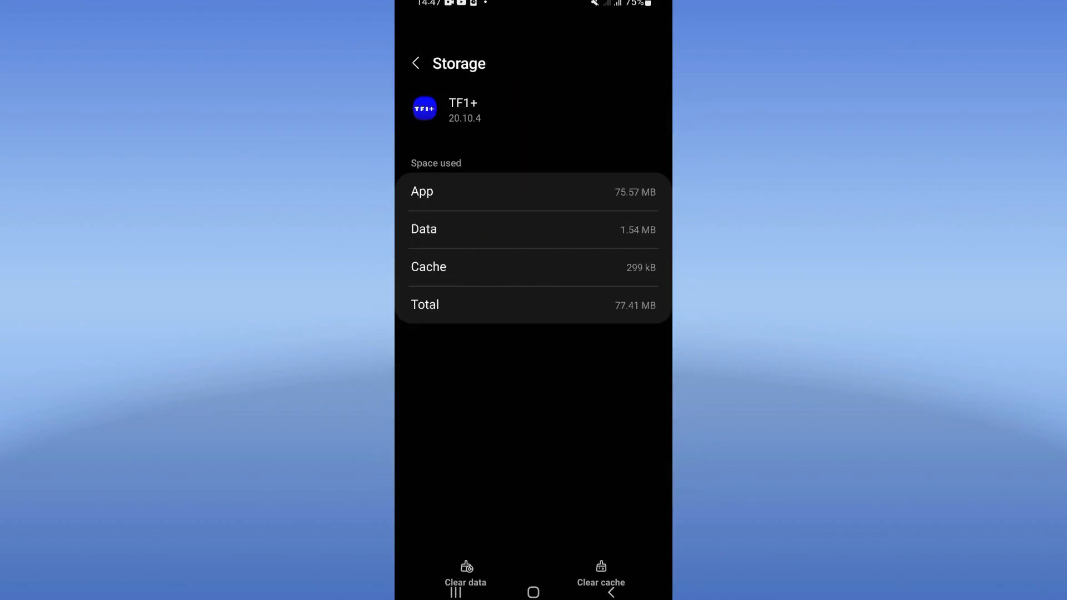
{"action": "left_click", "coordinate": [600, 563]}
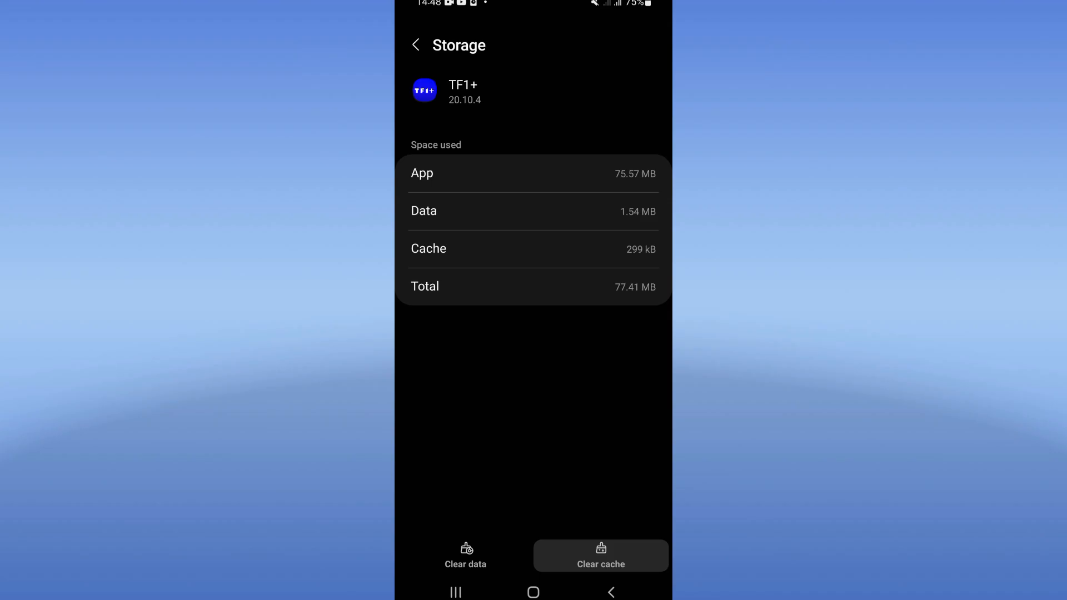
{"action": "left_click", "coordinate": [415, 45]}
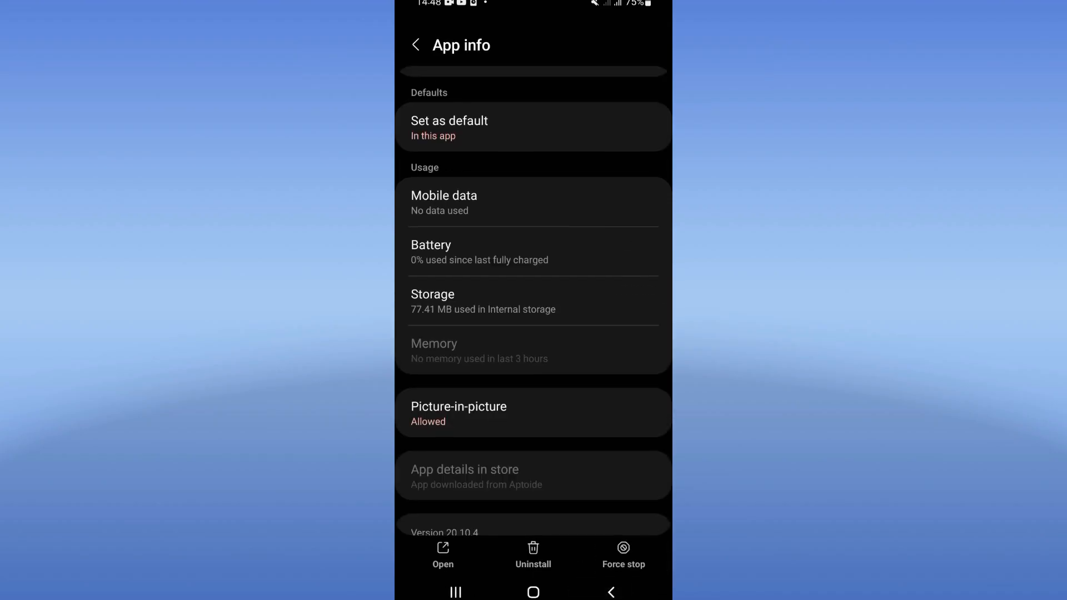
{"action": "left_click", "coordinate": [622, 554]}
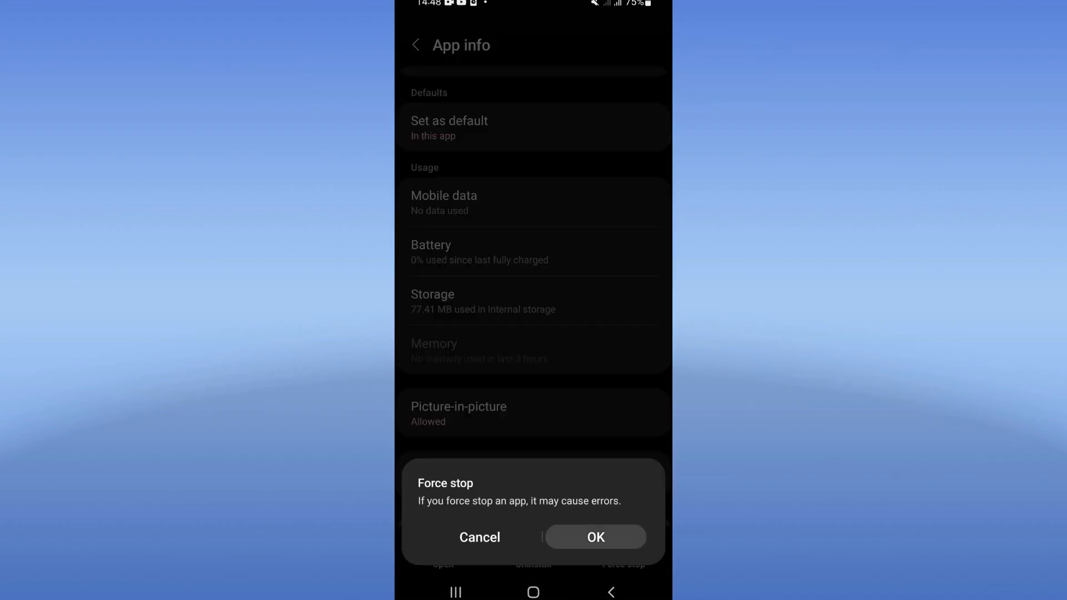